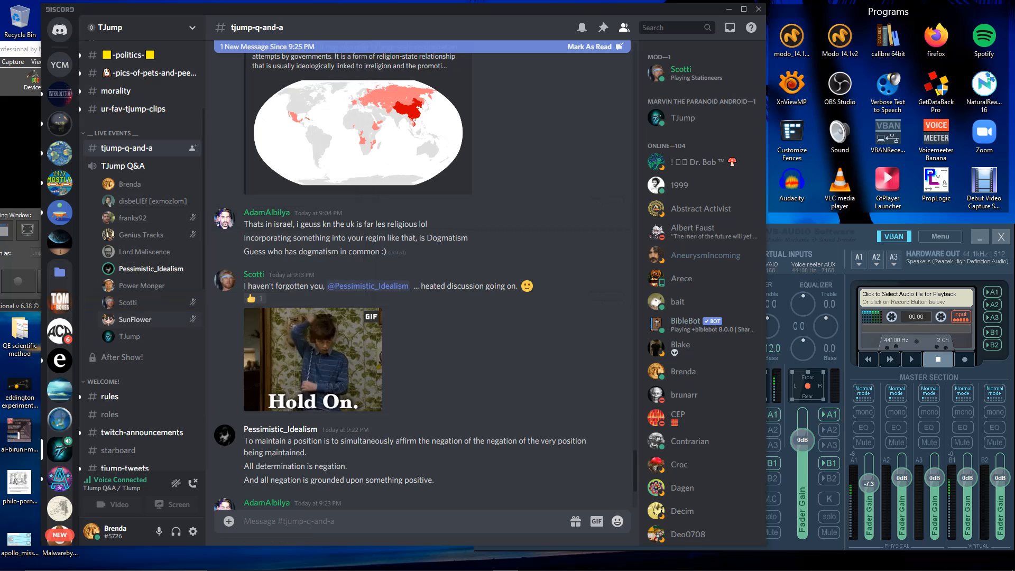
{"action": "scroll", "scroll_direction": "down", "scroll_amount": 3}
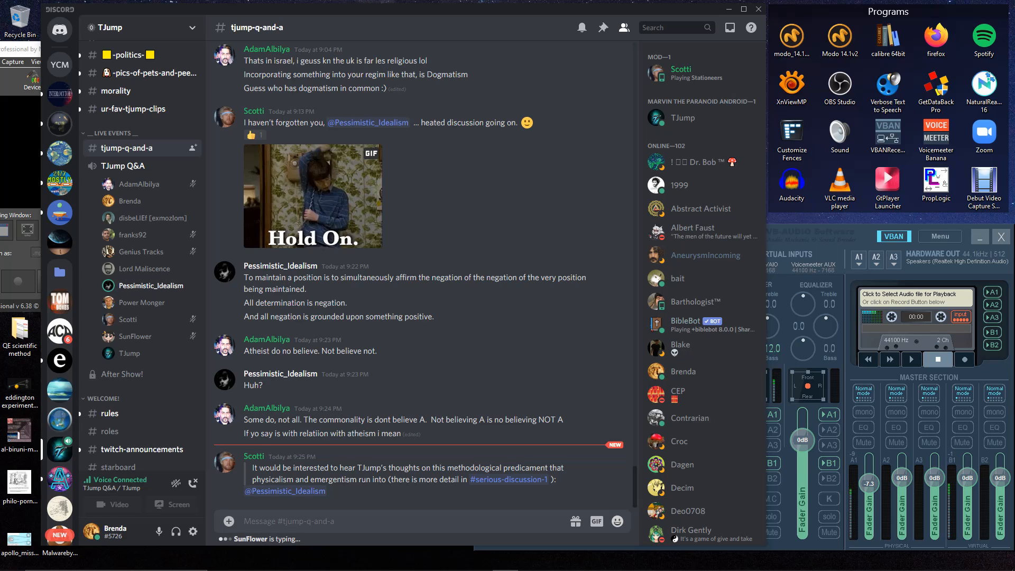
{"action": "scroll", "scroll_direction": "down", "scroll_amount": 3}
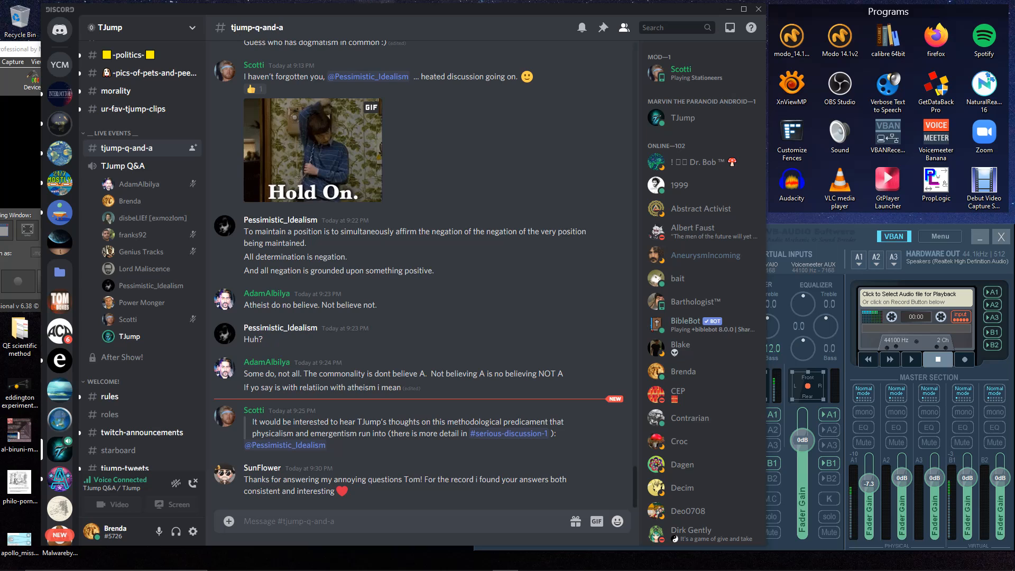
{"action": "scroll", "scroll_direction": "down", "scroll_amount": 3}
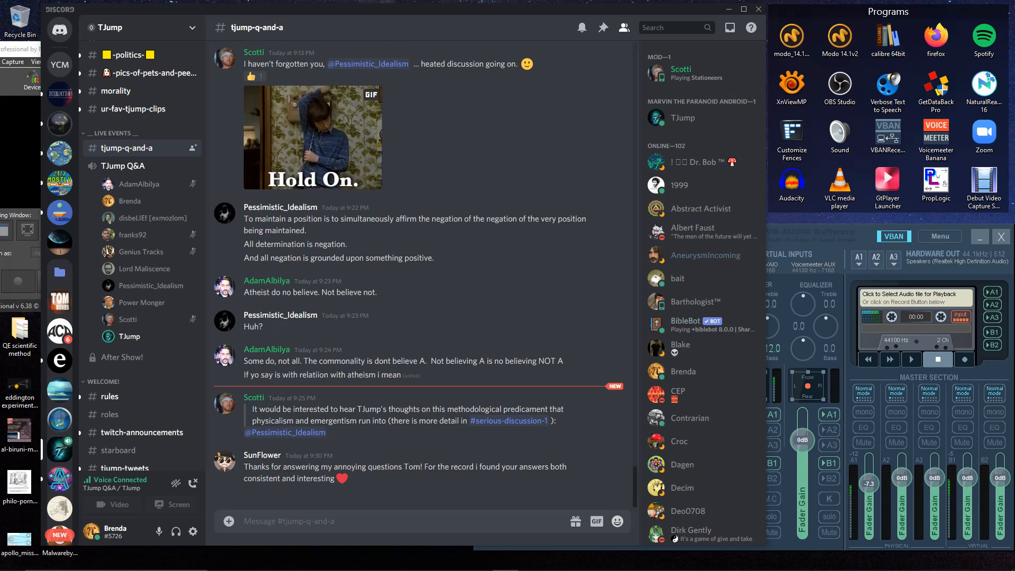